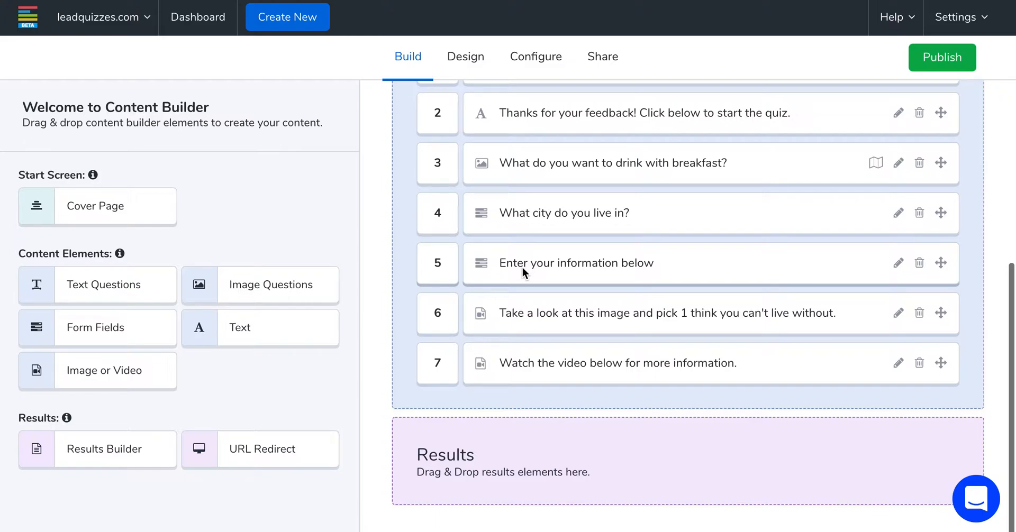
{"action": "mouse_move", "coordinate": [521, 350]}
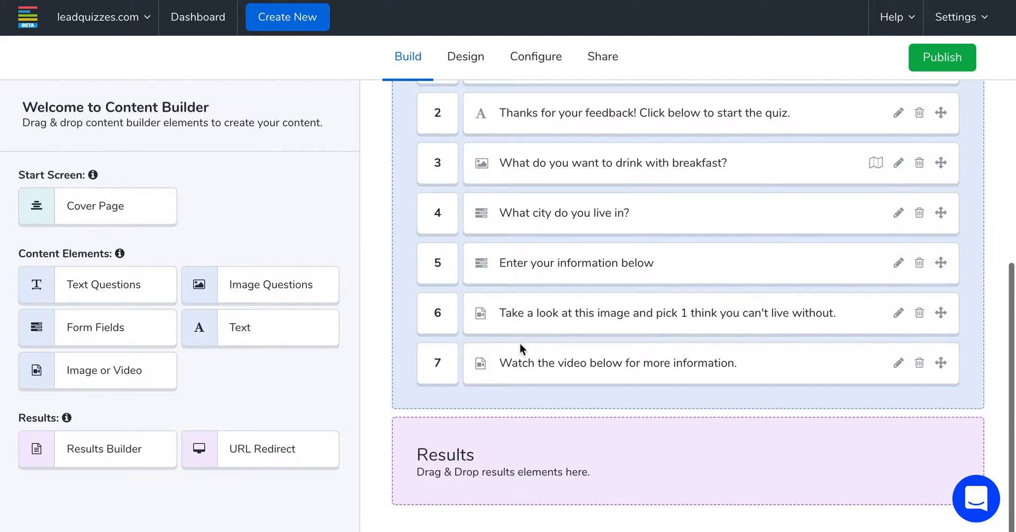
{"action": "mouse_move", "coordinate": [239, 460]}
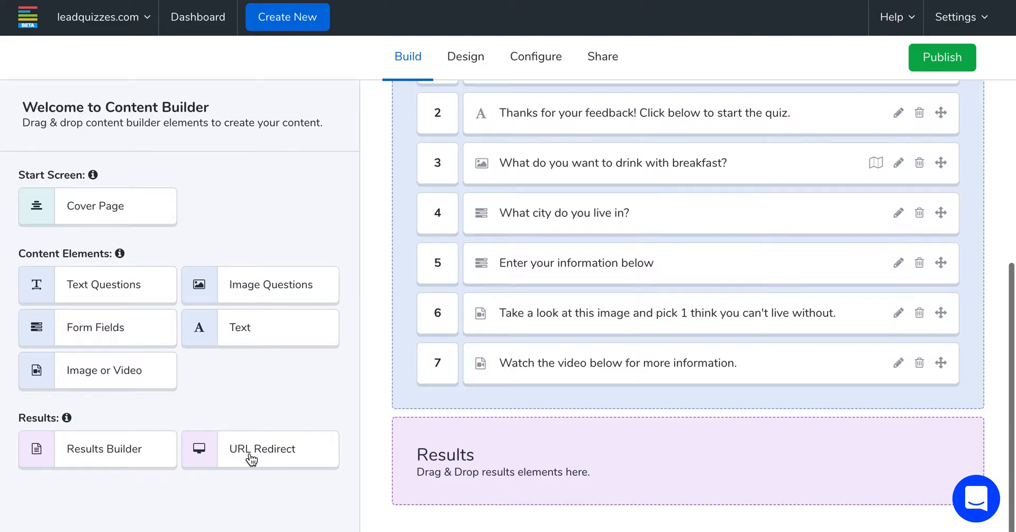
{"action": "mouse_move", "coordinate": [242, 456]}
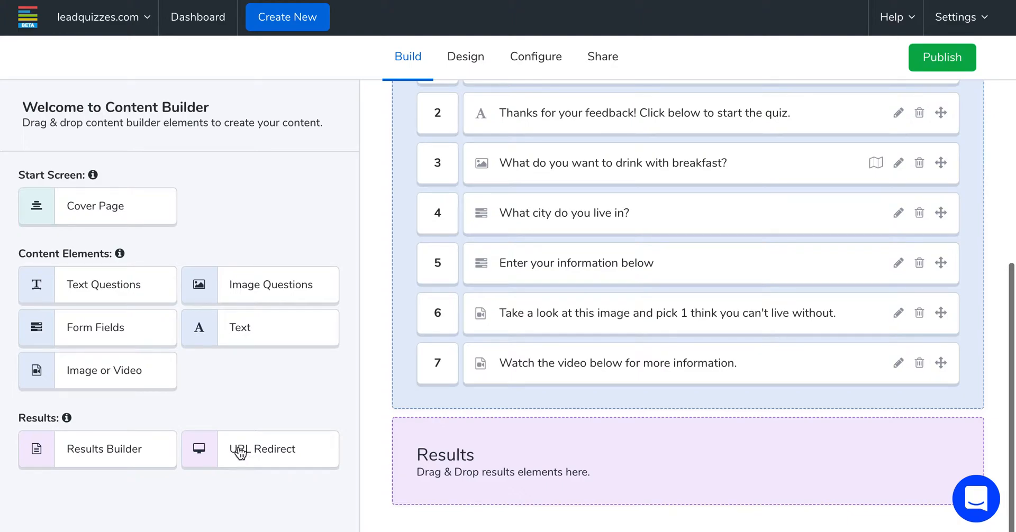
{"action": "mouse_move", "coordinate": [271, 457]}
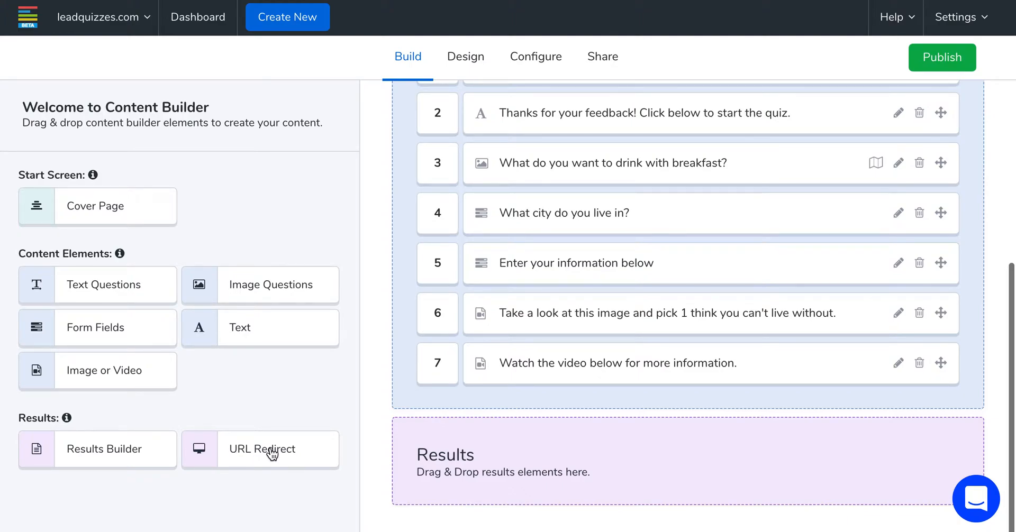
{"action": "mouse_move", "coordinate": [246, 456]}
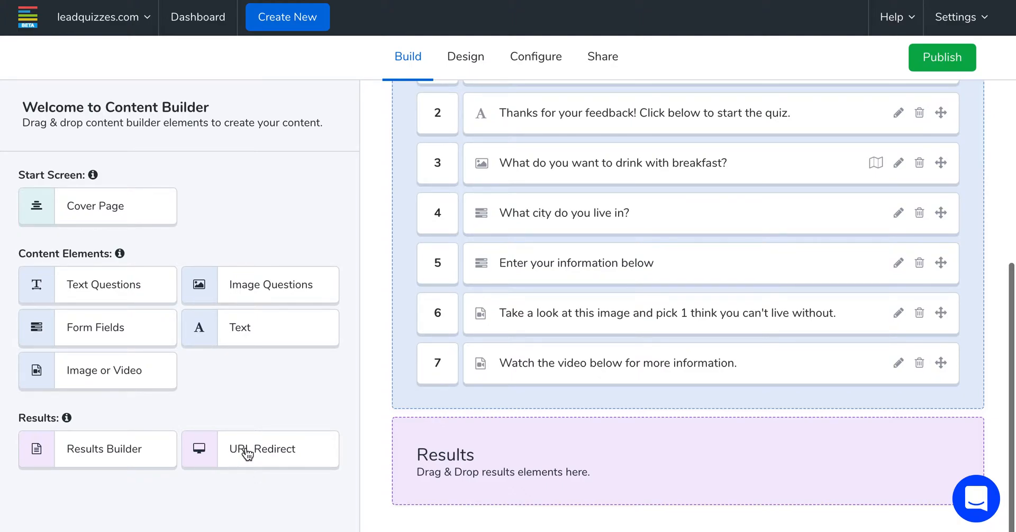
- Drop a URL Redirect result into the quiz's Results area
{"action": "left_click_drag", "start_coordinate": [259, 449], "coordinate": [305, 457]}
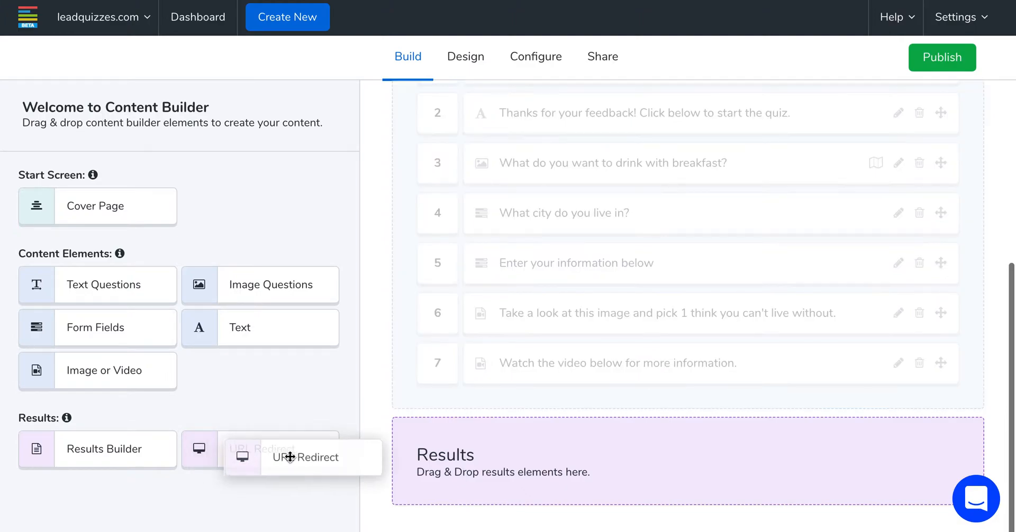
{"action": "left_click_drag", "start_coordinate": [289, 457], "coordinate": [507, 464]}
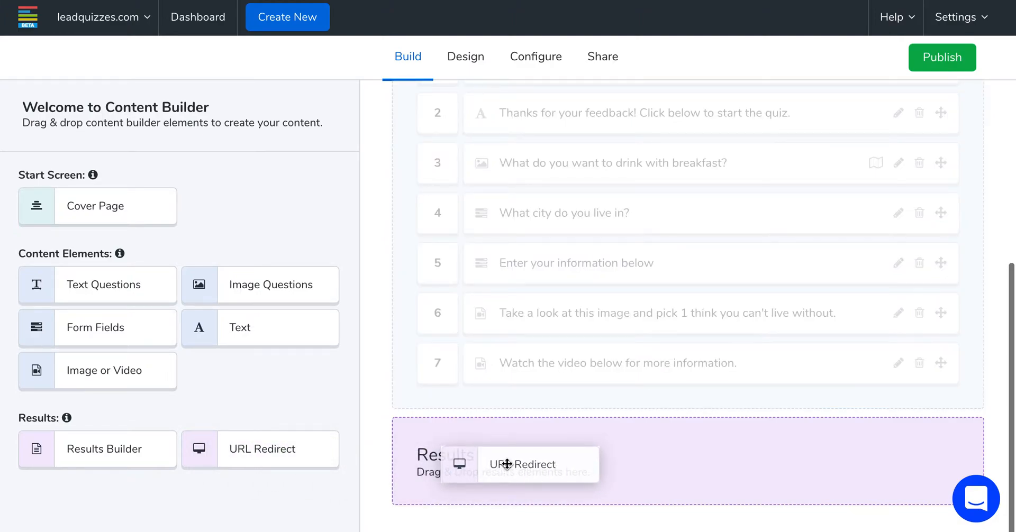
{"action": "left_click_drag", "start_coordinate": [262, 448], "coordinate": [522, 466]}
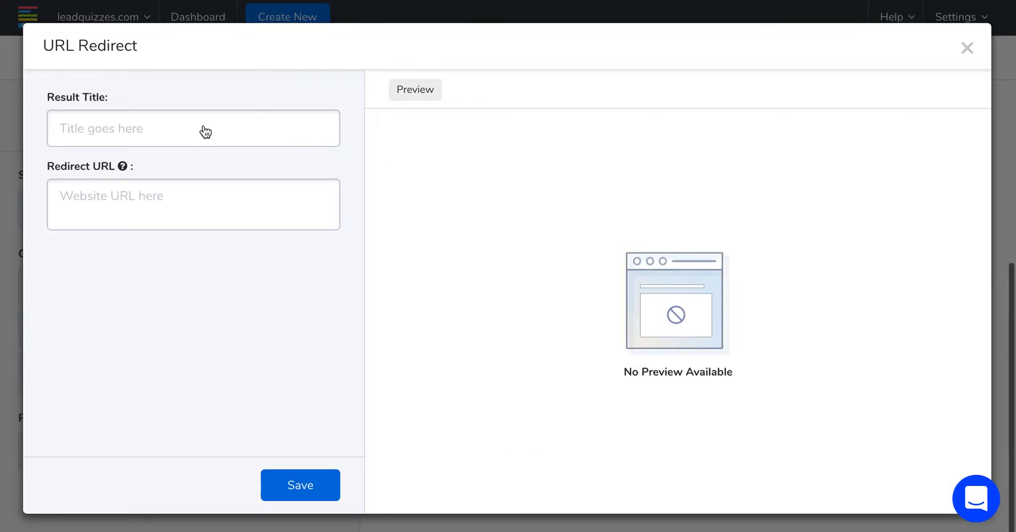
{"action": "left_click", "coordinate": [206, 128]}
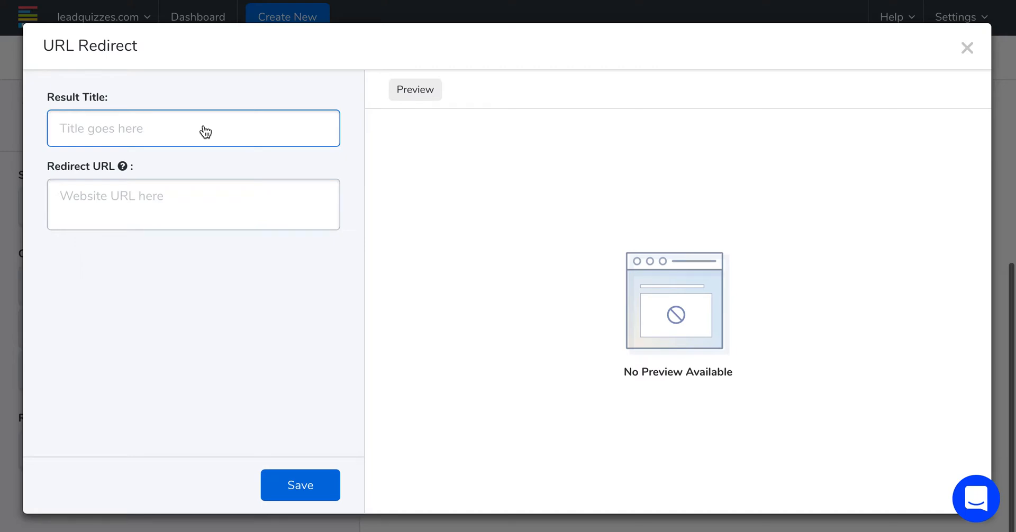
{"action": "type", "text": "Style"}
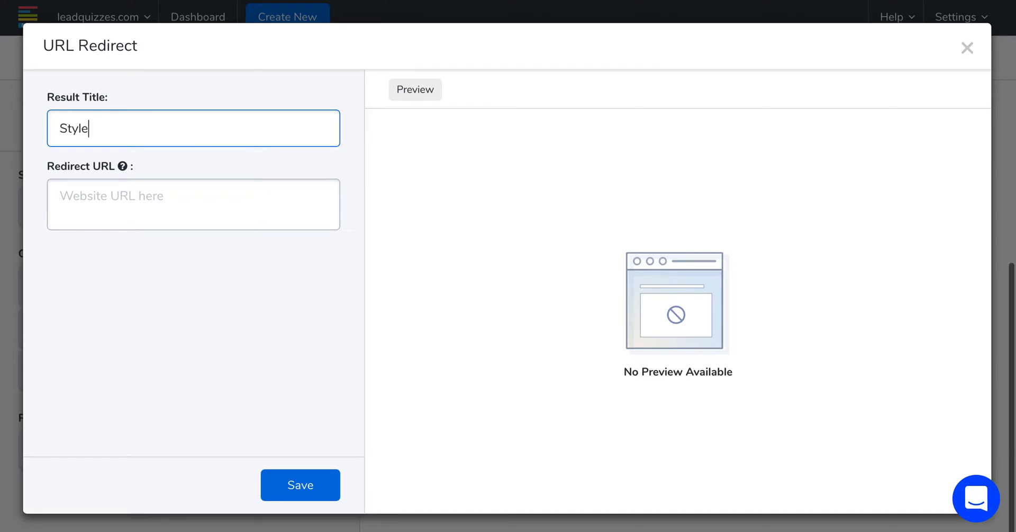
{"action": "type", "text": "result 1"}
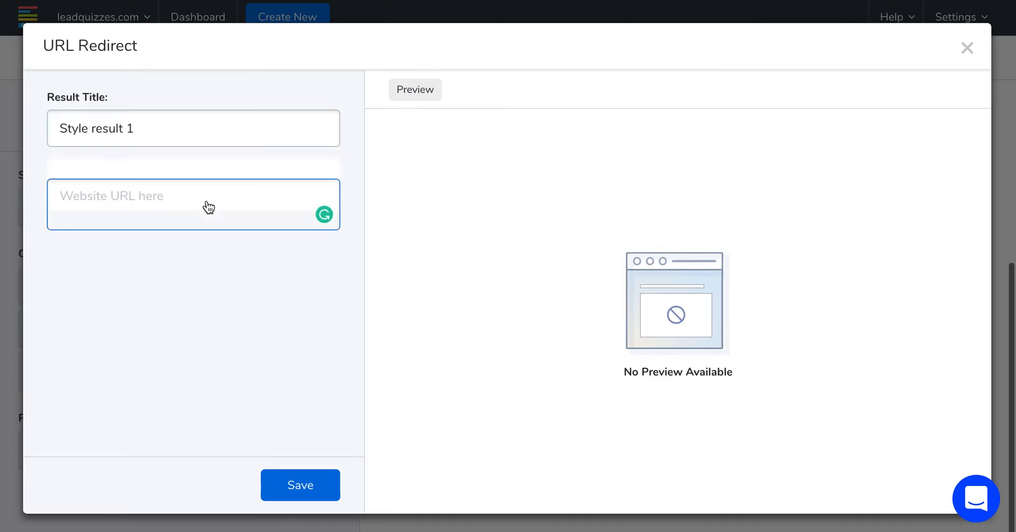
{"action": "type", "text": "https"}
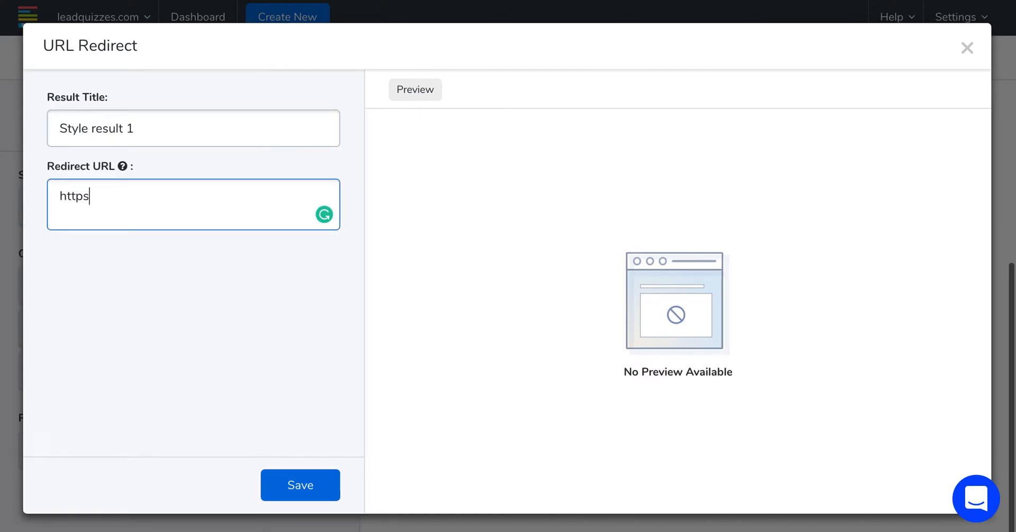
{"action": "type", "text": "://www."}
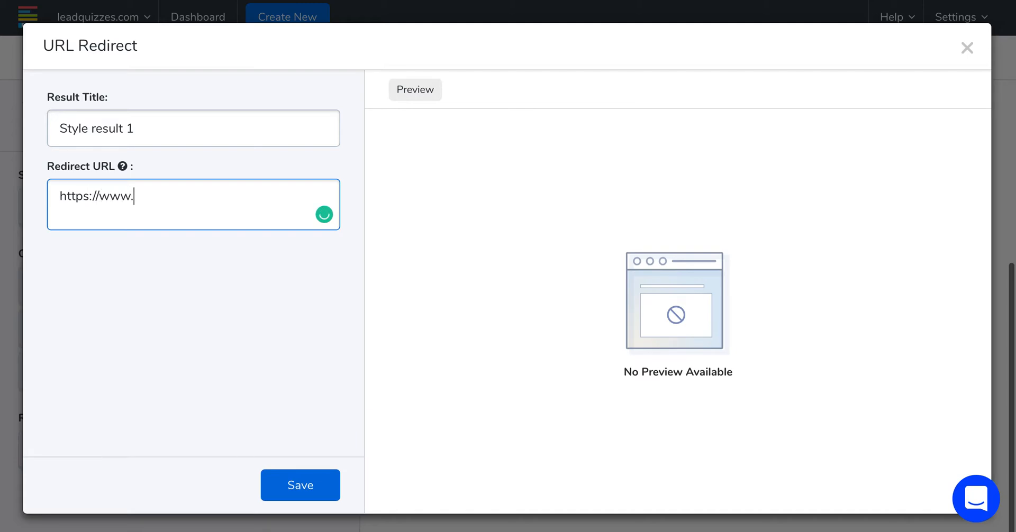
{"action": "type", "text": "leadquizzes.com"}
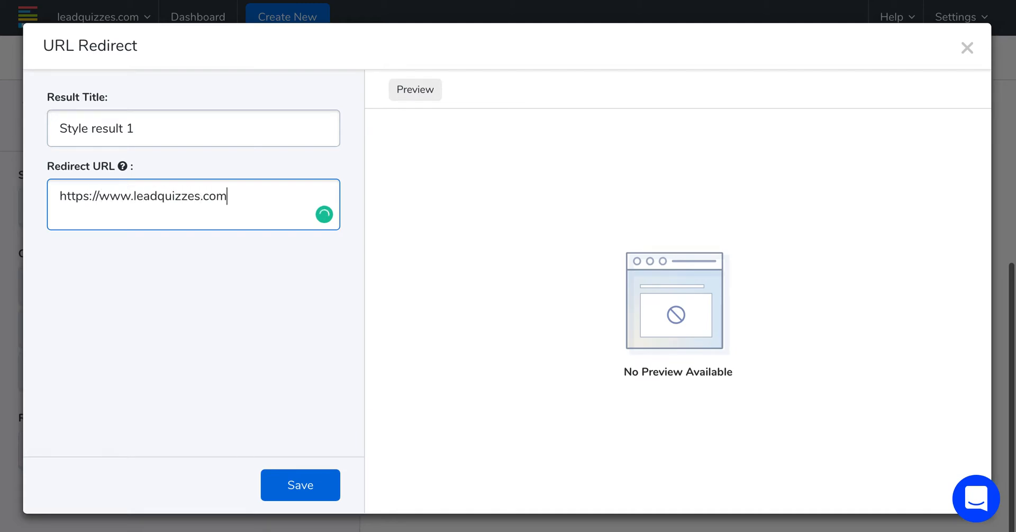
{"action": "left_click", "coordinate": [299, 486]}
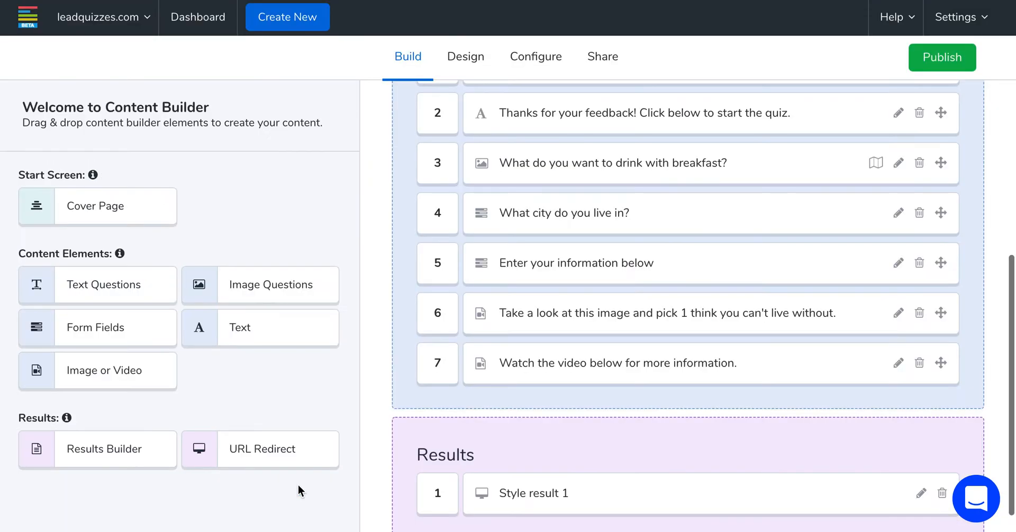
{"action": "mouse_move", "coordinate": [583, 504]}
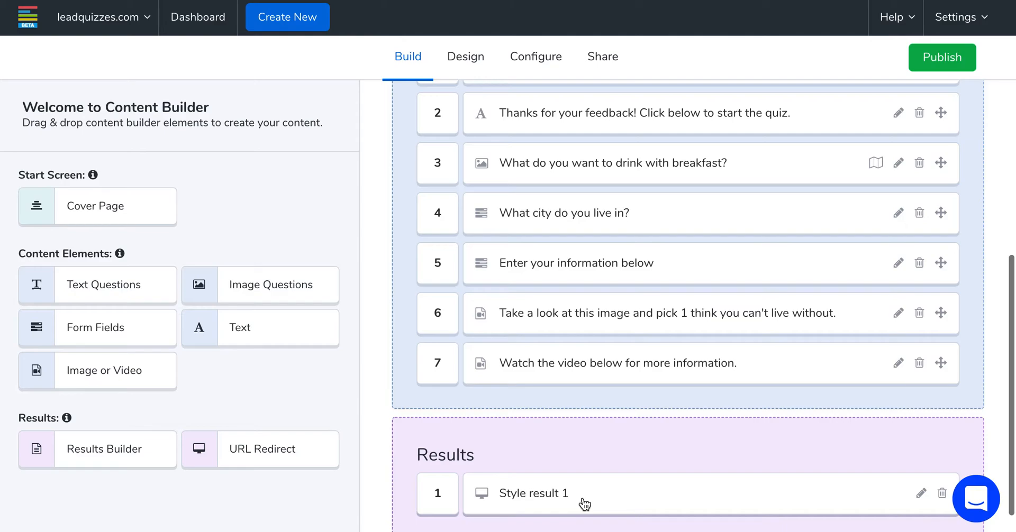
- Drag a Results Builder element into the Results section below Style result 1
{"action": "scroll", "scroll_direction": "down", "scroll_amount": 3}
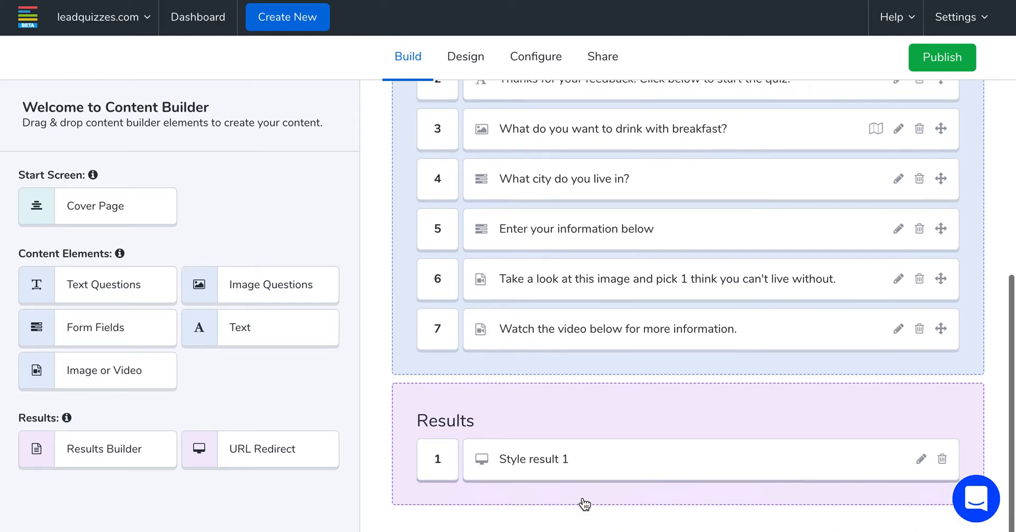
{"action": "mouse_move", "coordinate": [69, 455]}
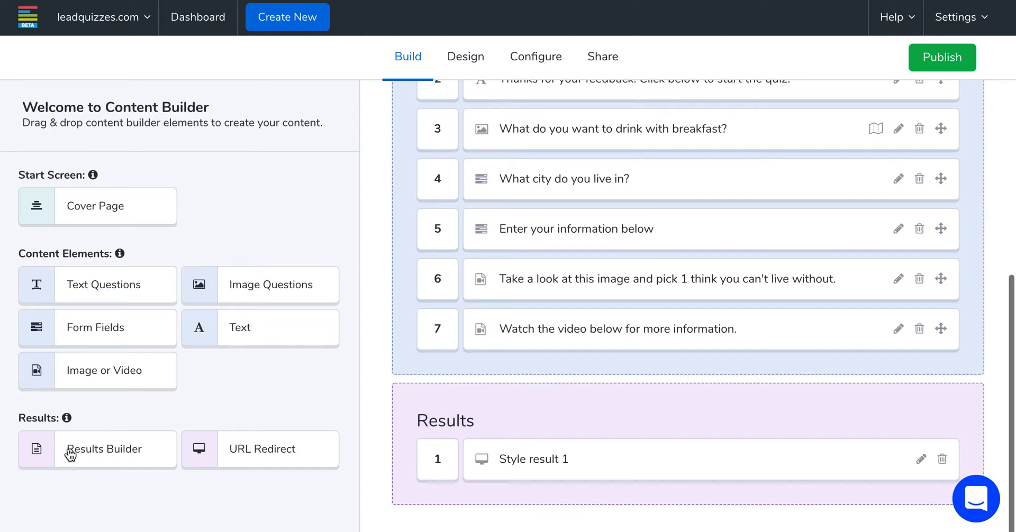
{"action": "left_click_drag", "start_coordinate": [97, 449], "coordinate": [85, 458]}
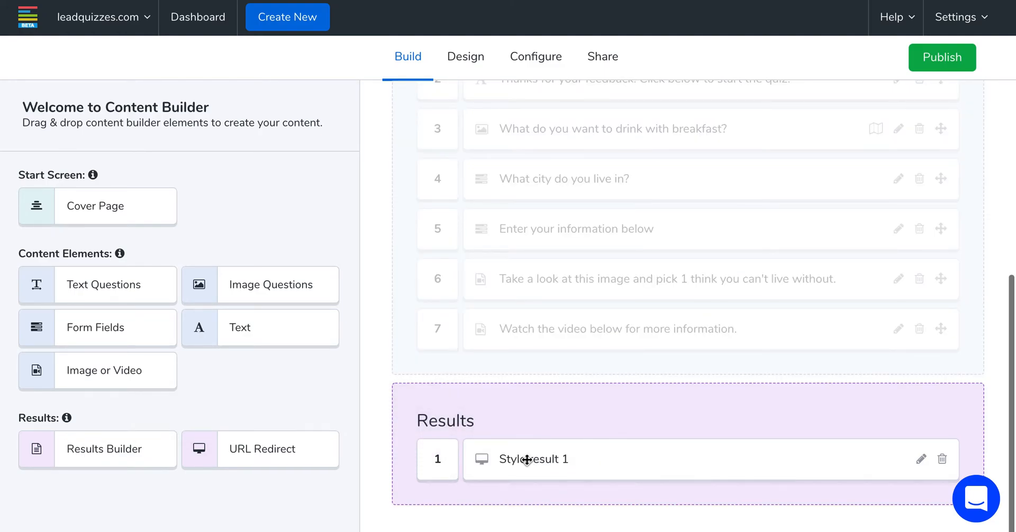
- Title the new result 'Your Style is Classic' and add a Large description 'You are great!'
{"action": "left_click", "coordinate": [935, 459]}
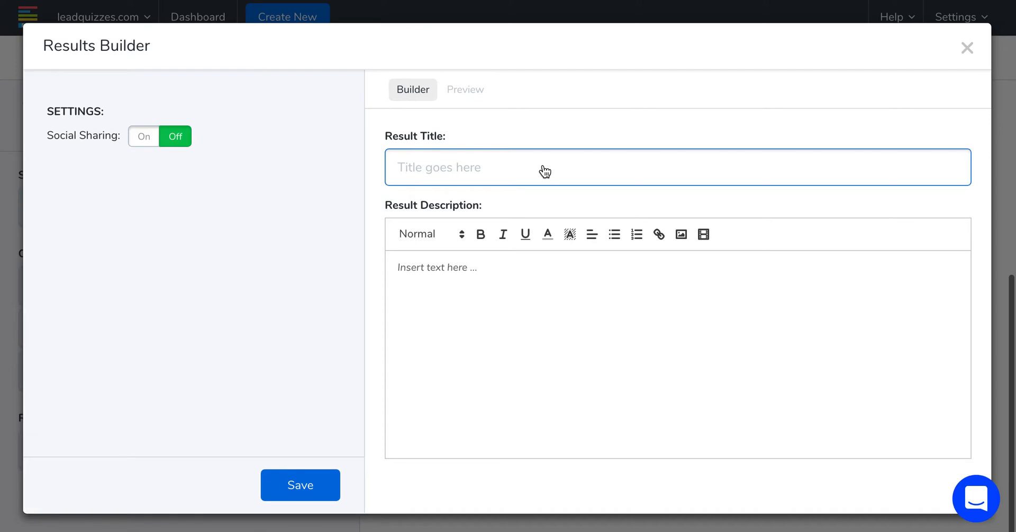
{"action": "type", "text": "Your Style is"}
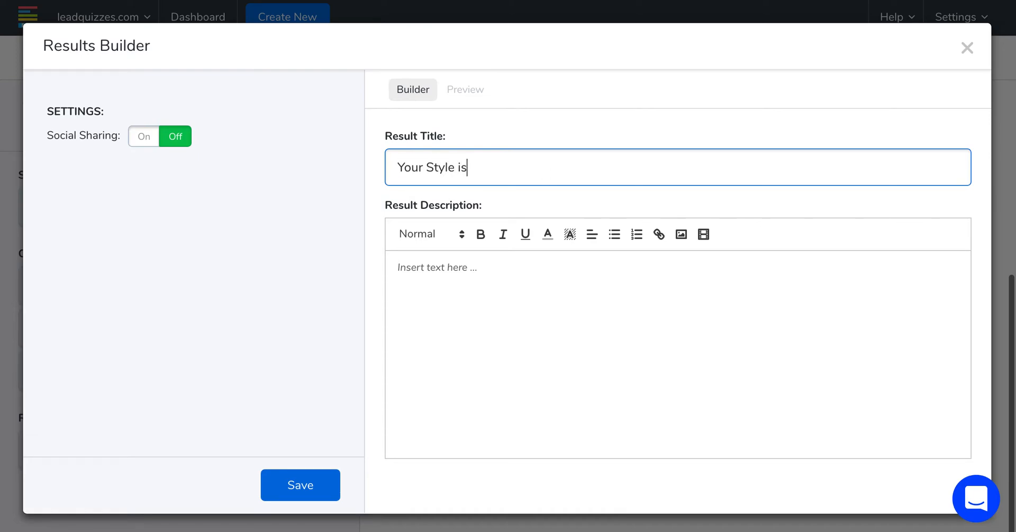
{"action": "type", "text": "Classic"}
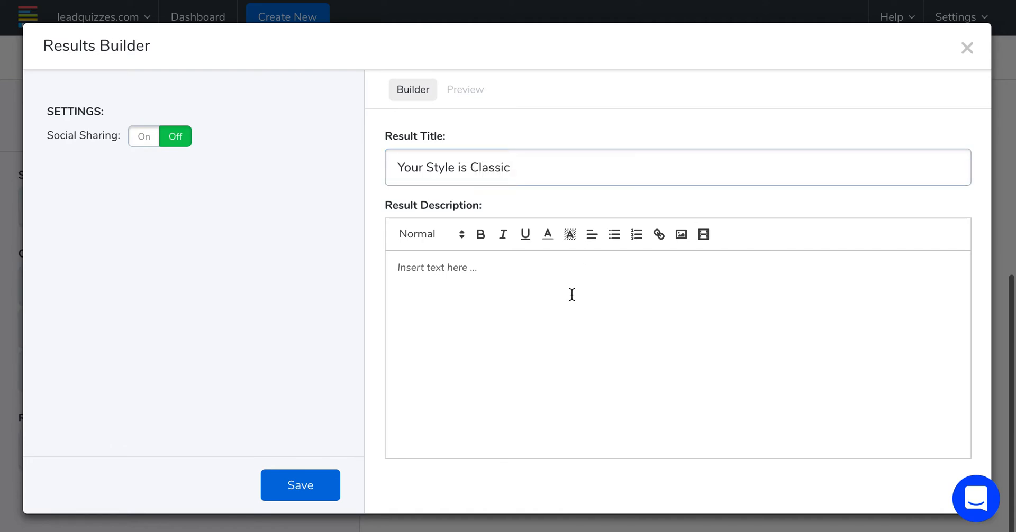
{"action": "type", "text": "You are great!"}
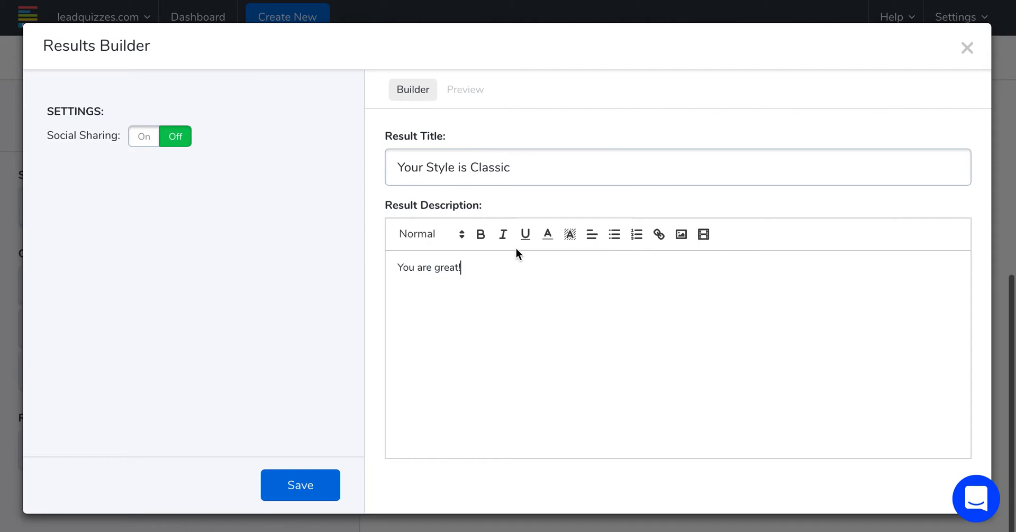
{"action": "left_click", "coordinate": [429, 234]}
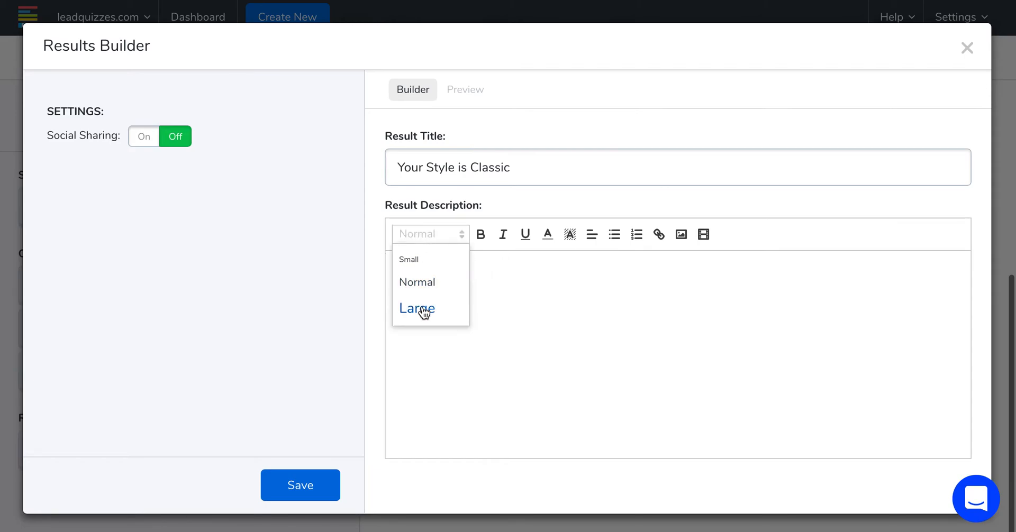
{"action": "left_click", "coordinate": [418, 309]}
{"action": "type", "text": "You are great!"}
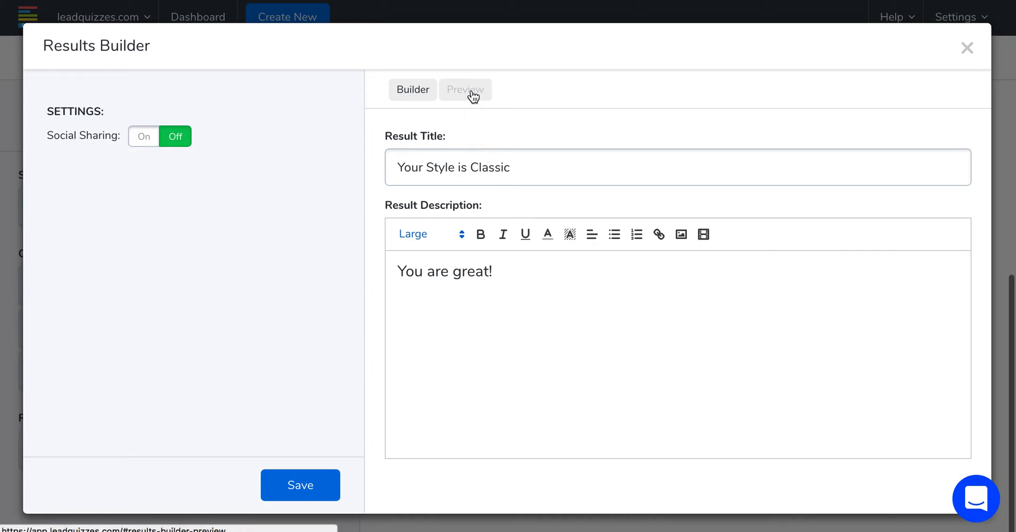
- Switch Social Sharing On in the result's preview, then return to the builder
{"action": "left_click", "coordinate": [465, 89]}
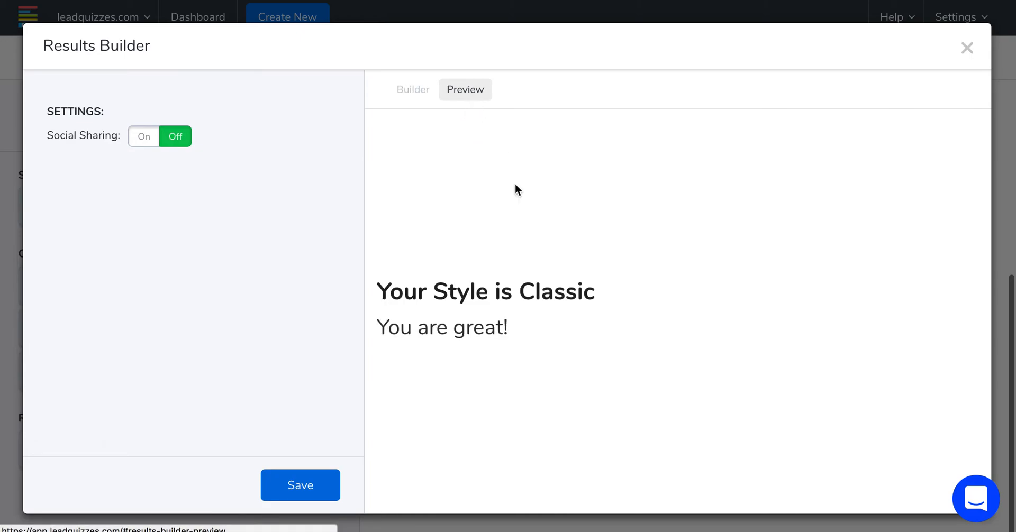
{"action": "mouse_move", "coordinate": [518, 202]}
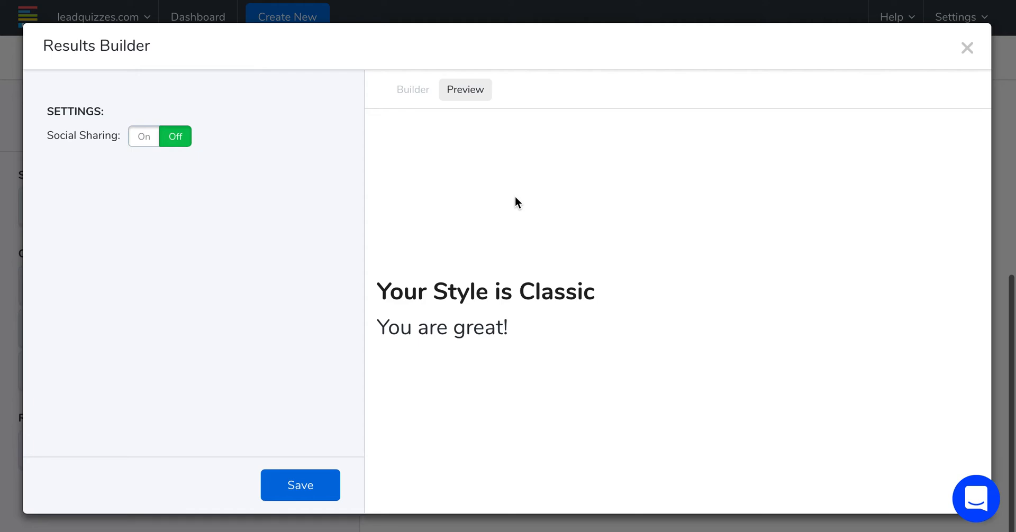
{"action": "left_click", "coordinate": [144, 136]}
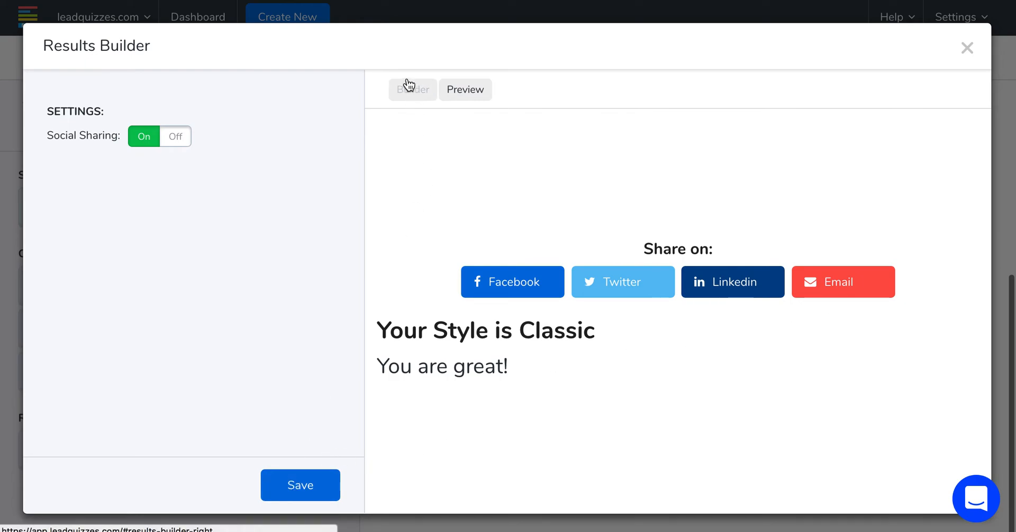
{"action": "left_click", "coordinate": [411, 89]}
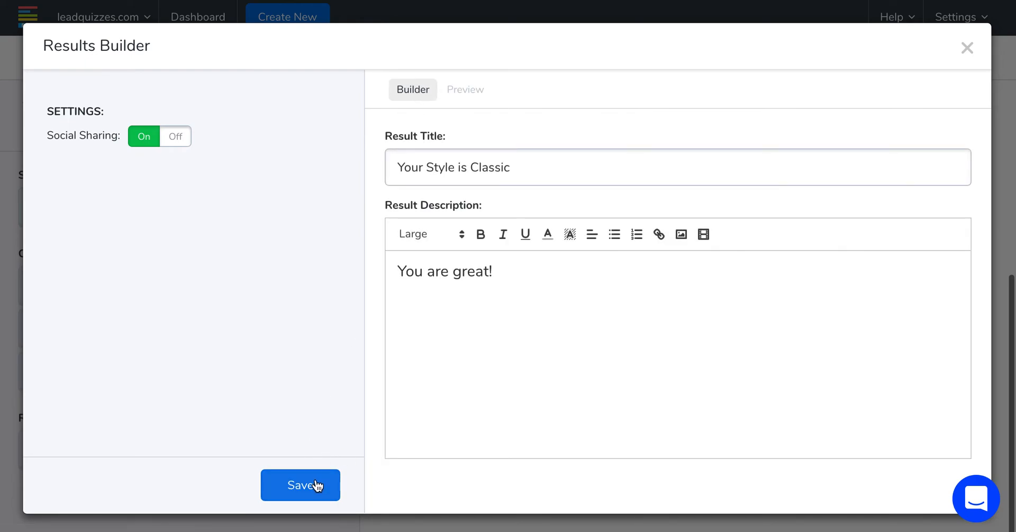
- Save the 'Your Style is Classic' result and scroll to see it listed second
{"action": "left_click", "coordinate": [300, 485]}
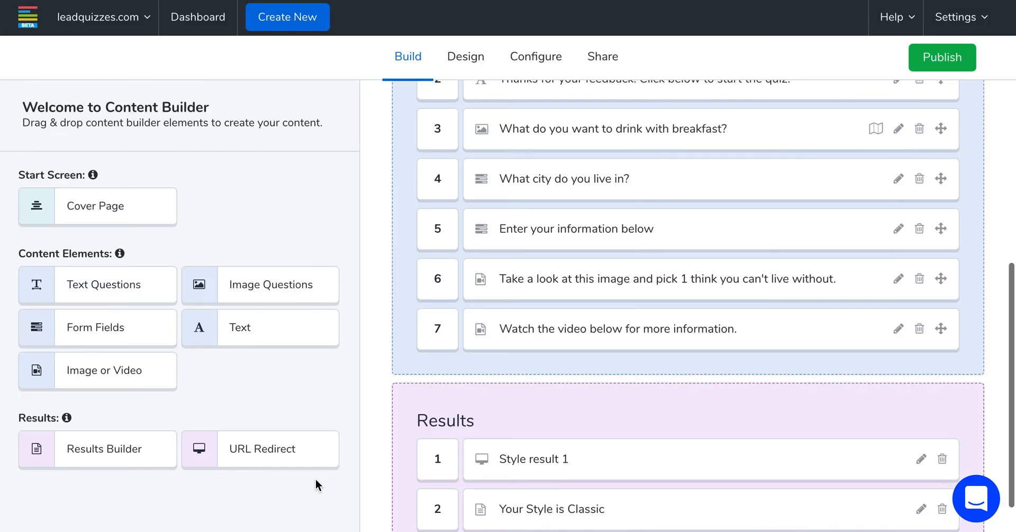
{"action": "mouse_move", "coordinate": [694, 446]}
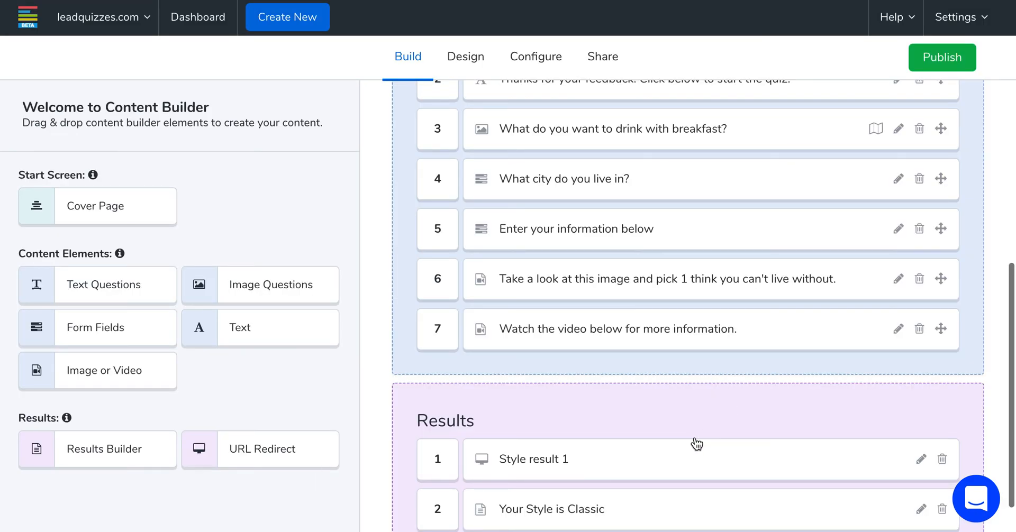
{"action": "scroll", "scroll_direction": "down", "scroll_amount": 3}
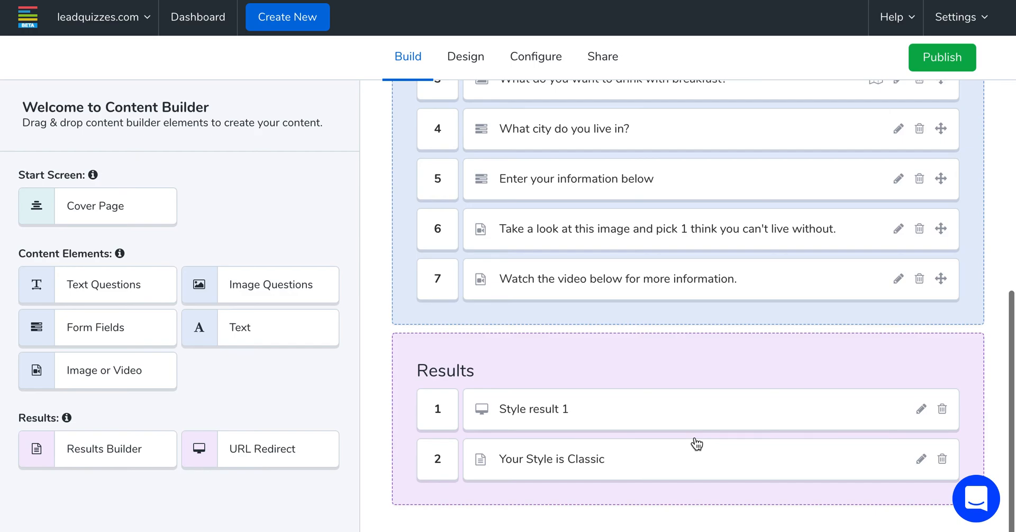
{"action": "mouse_move", "coordinate": [700, 314]}
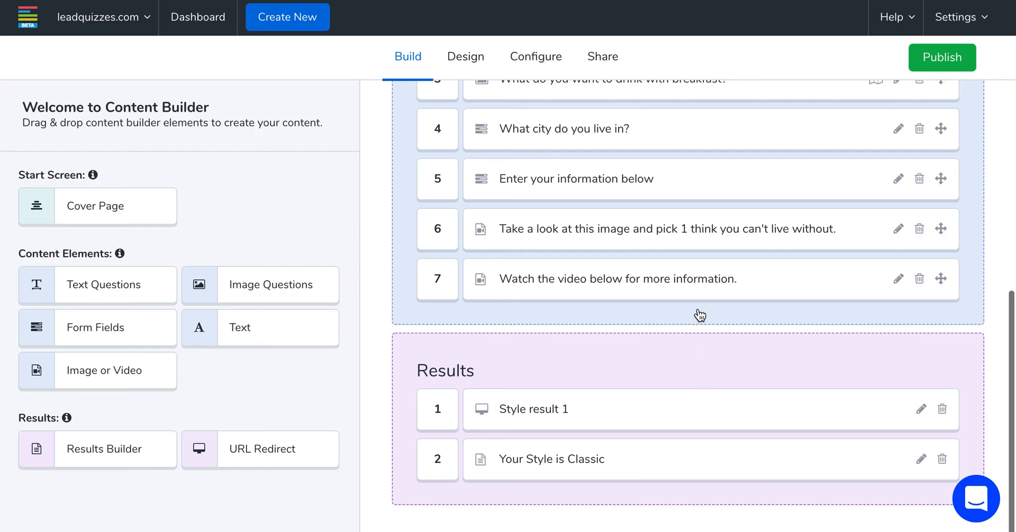